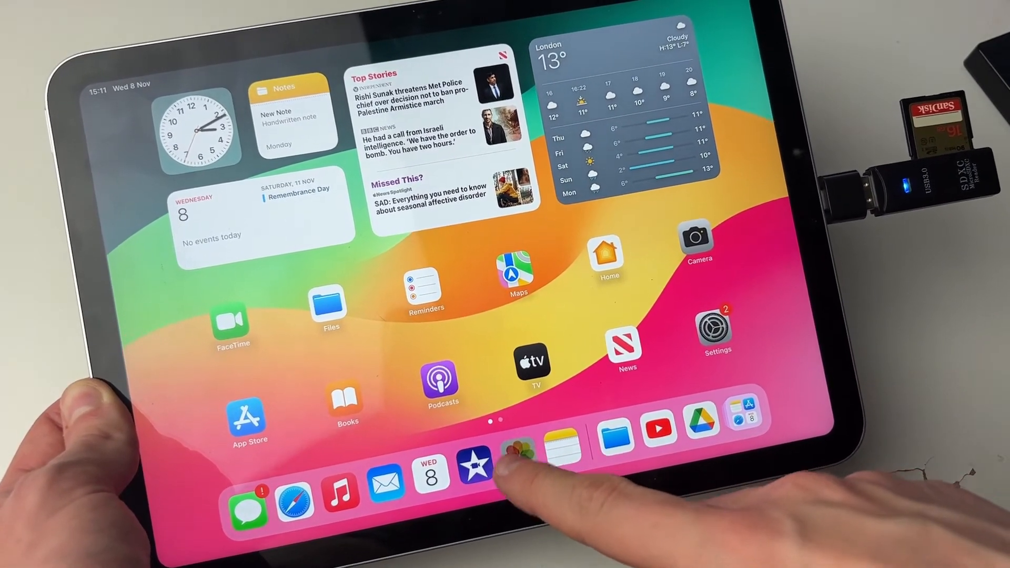
# - Launch Photos from the Dock to reach the EOS_DIGITAL card import view
pyautogui.click(516, 446)
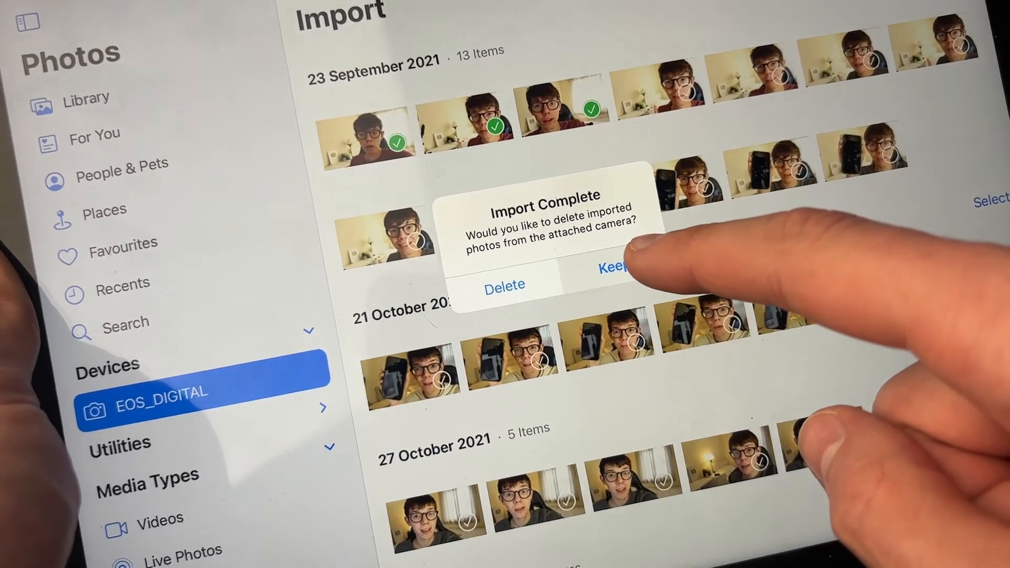
# - Answer the Import Complete alert with Keep so the originals stay on the SD card
pyautogui.click(612, 266)
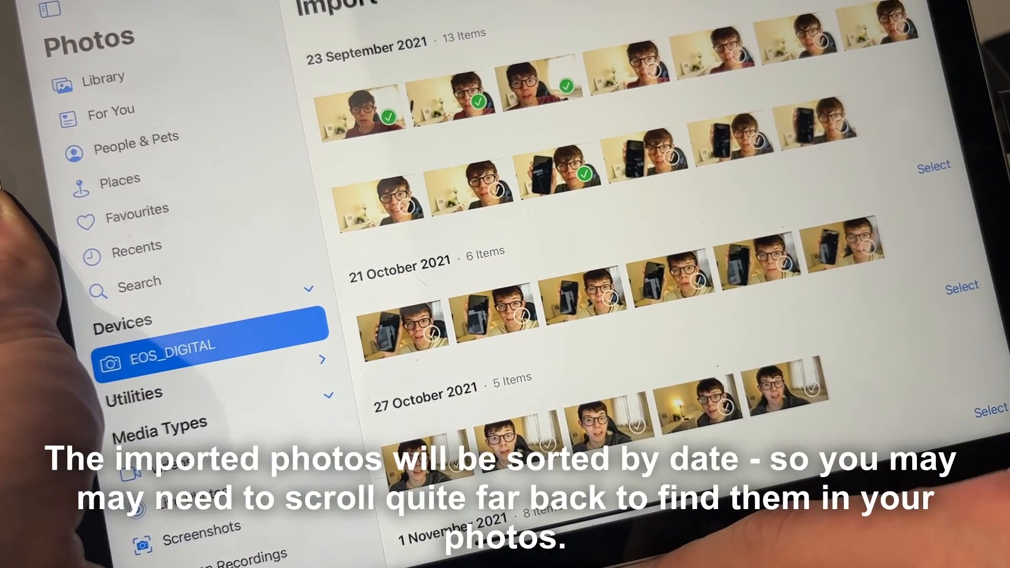